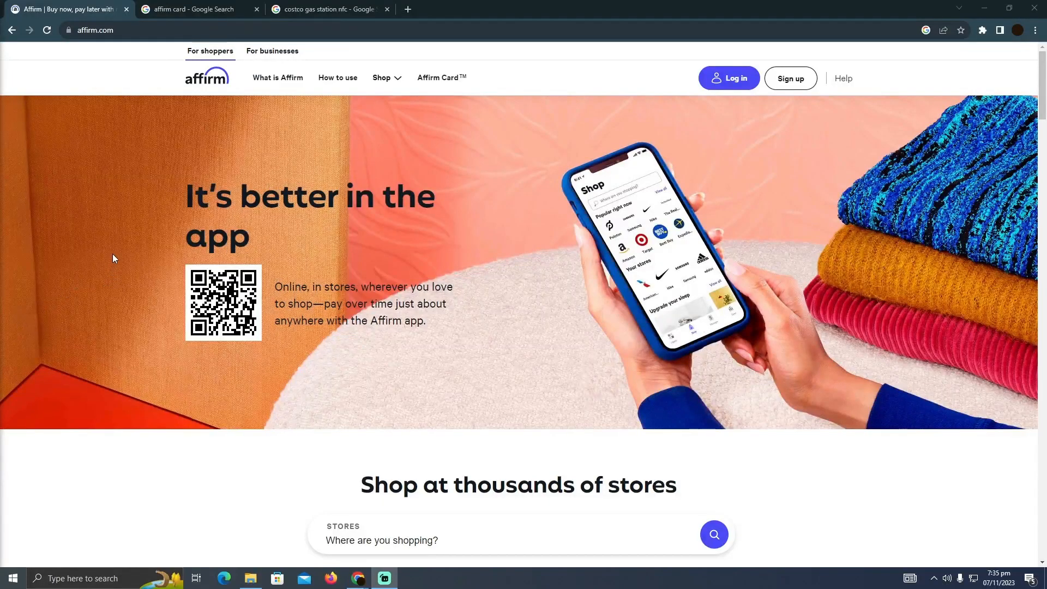
Step: Browse the 'affirm card' results, then the 'costco gas station nfc' results down to the Concord gas pump photo
scroll(down, 3)
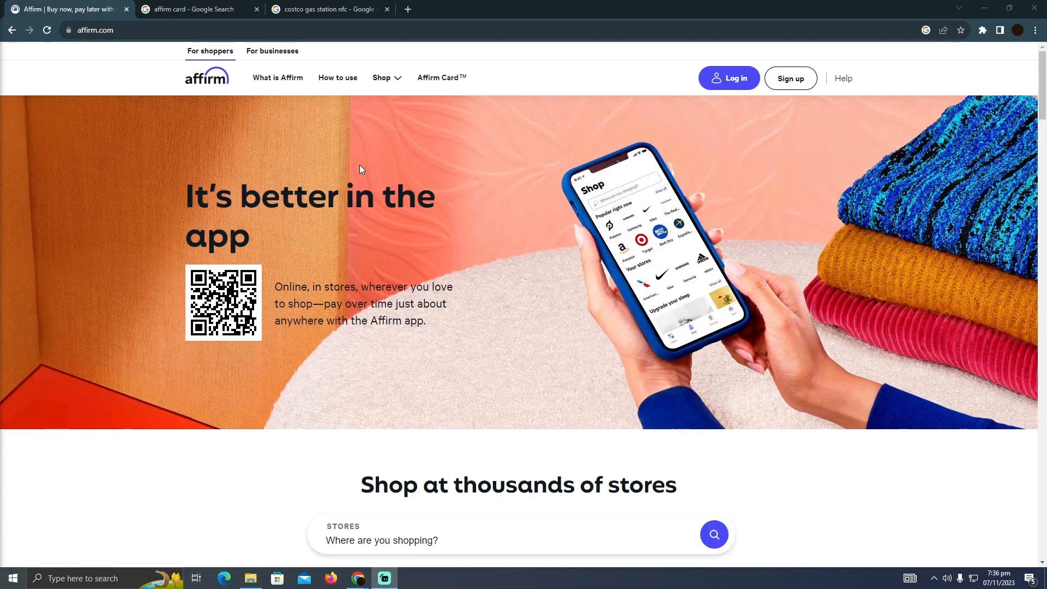
click(191, 9)
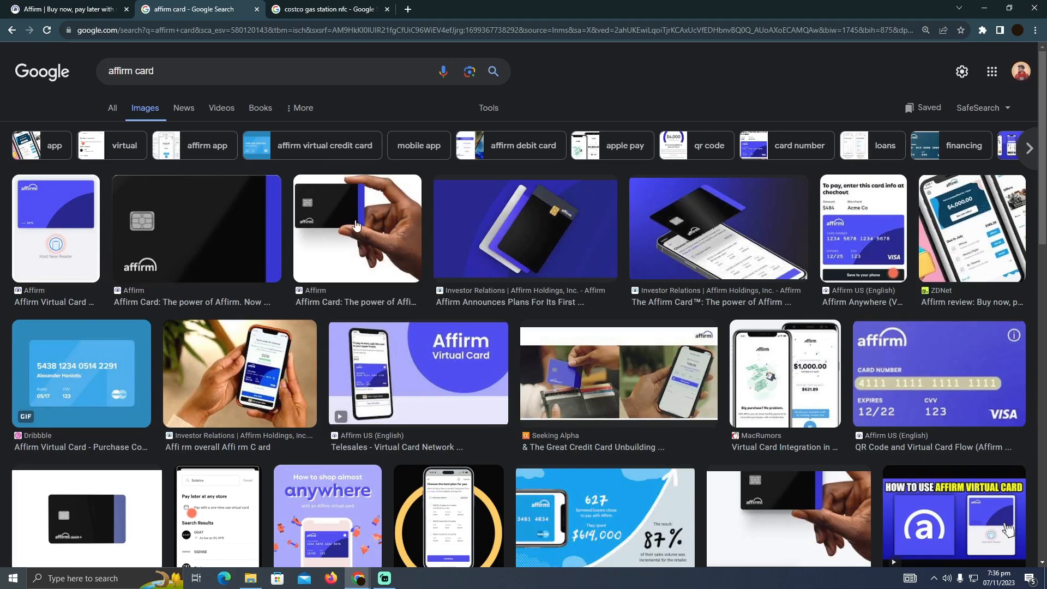
scroll(down, 3)
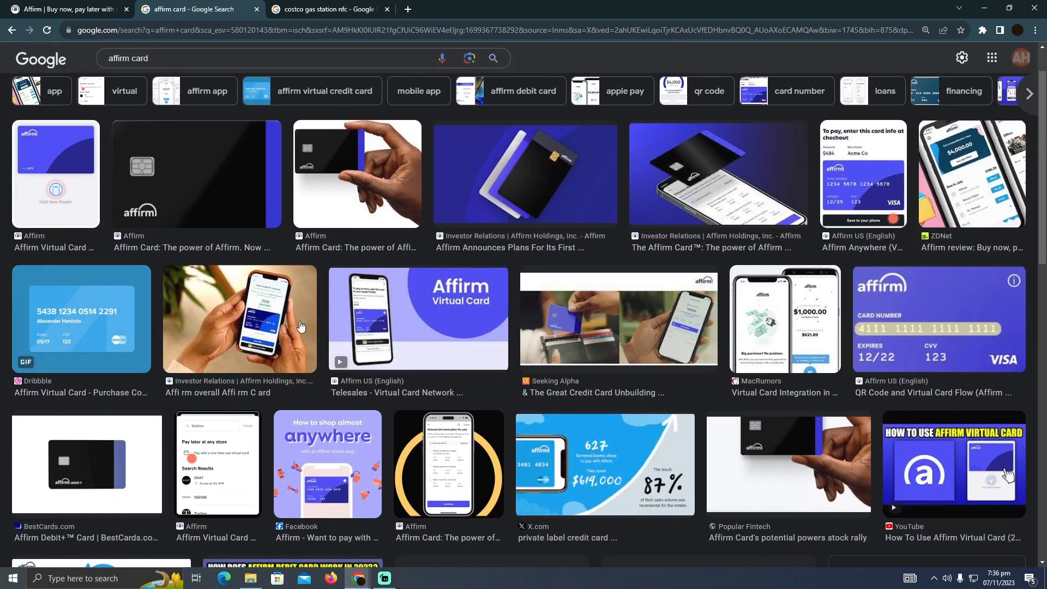
click(327, 9)
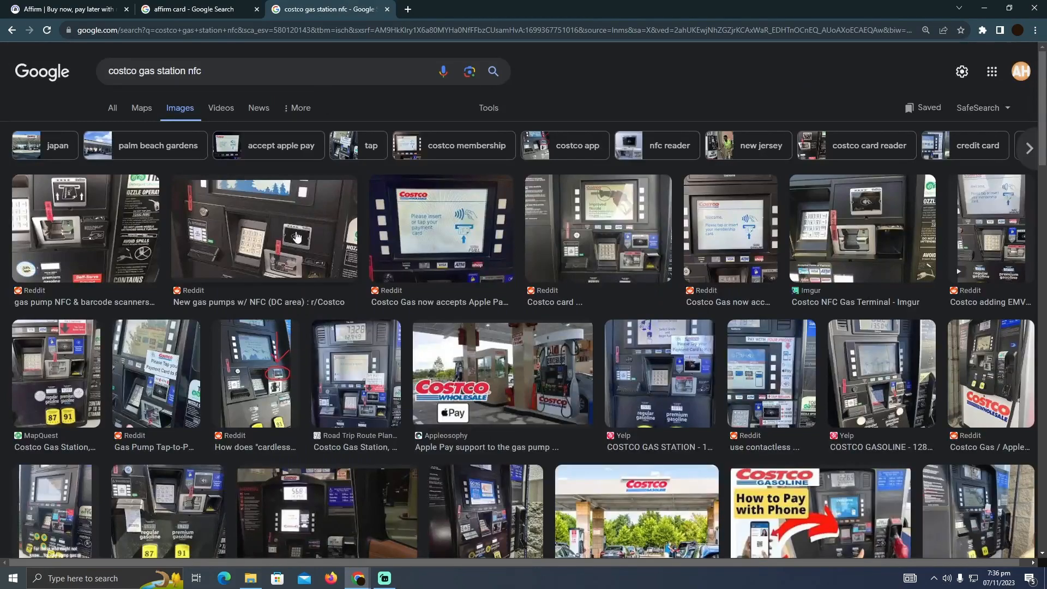
scroll(down, 3)
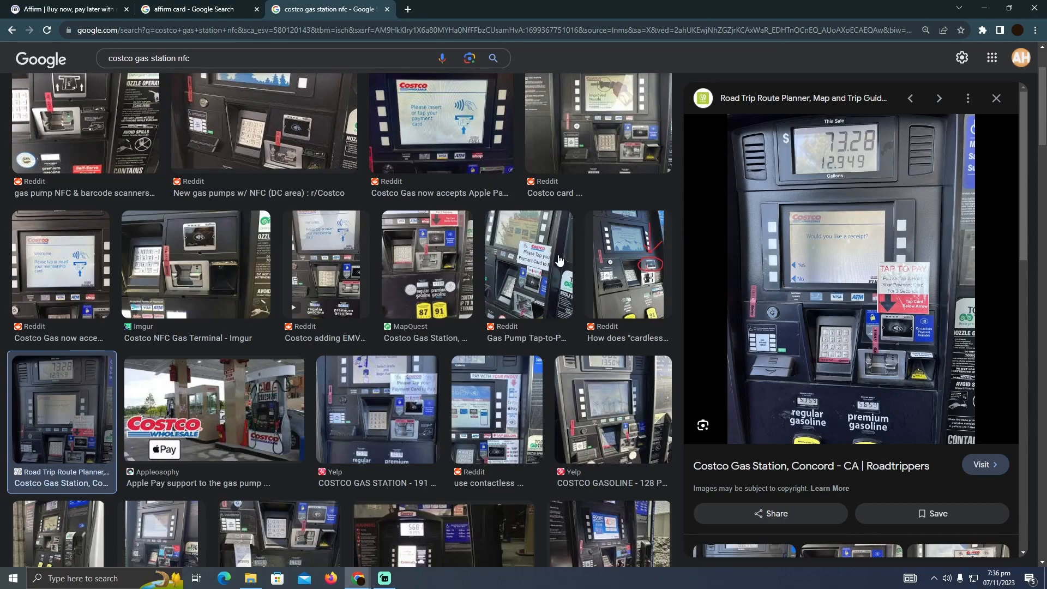
Step: Revisit the Affirm website and return to the 'affirm card' image results with the Virtual Card video
click(66, 9)
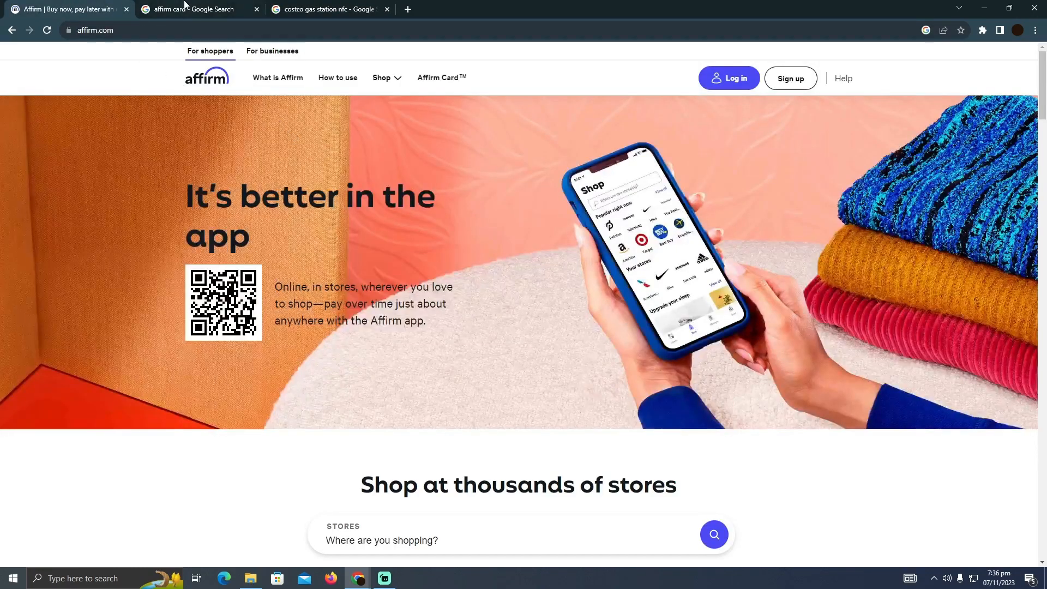
click(190, 9)
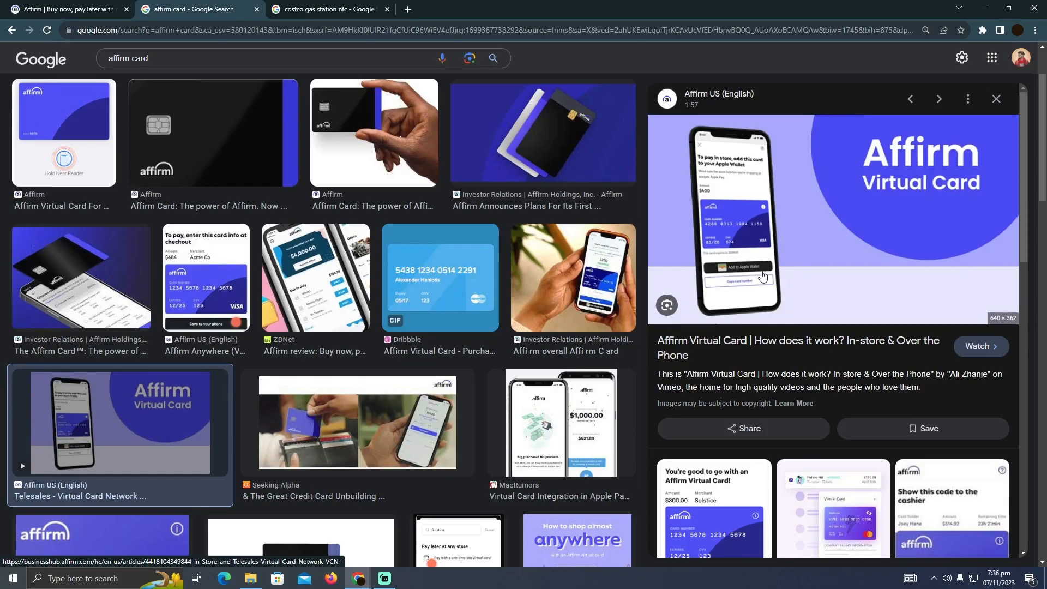
mouse_move(729, 231)
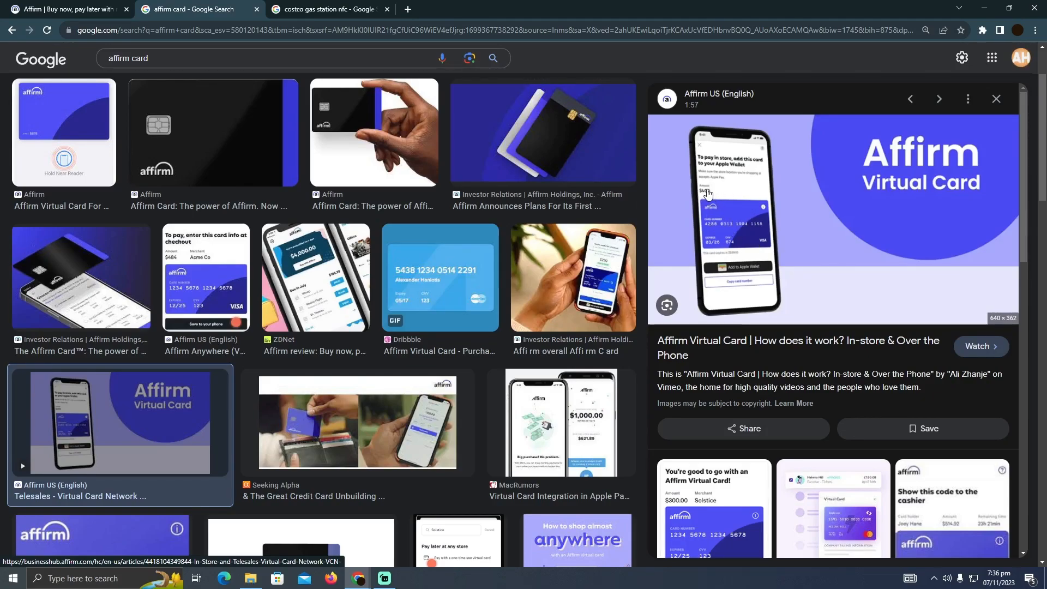
Step: Show the 'costco gas station nfc' results again with the Concord gas pump photo enlarged
click(327, 9)
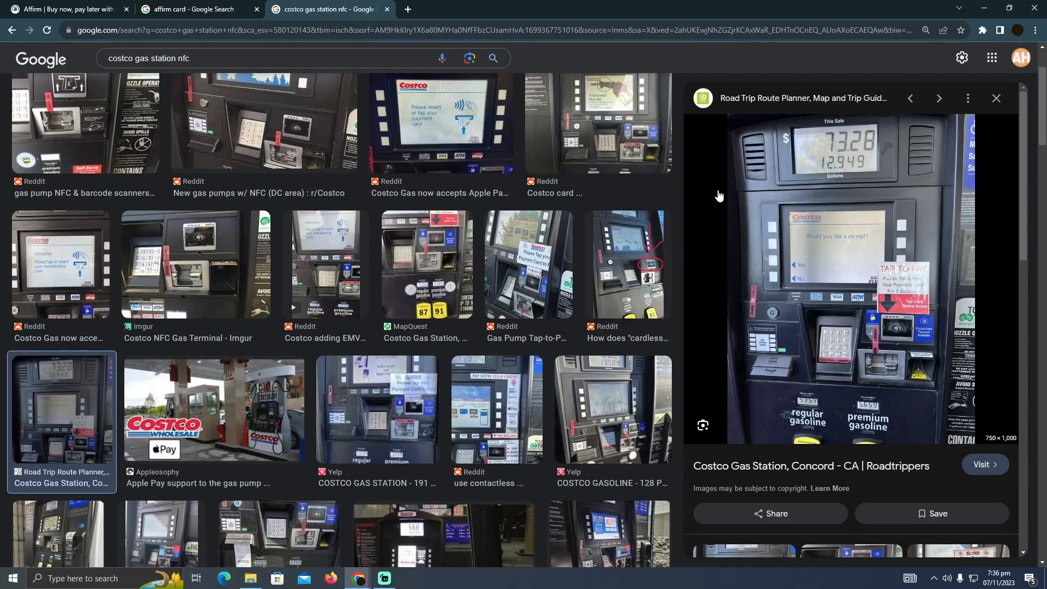
mouse_move(925, 338)
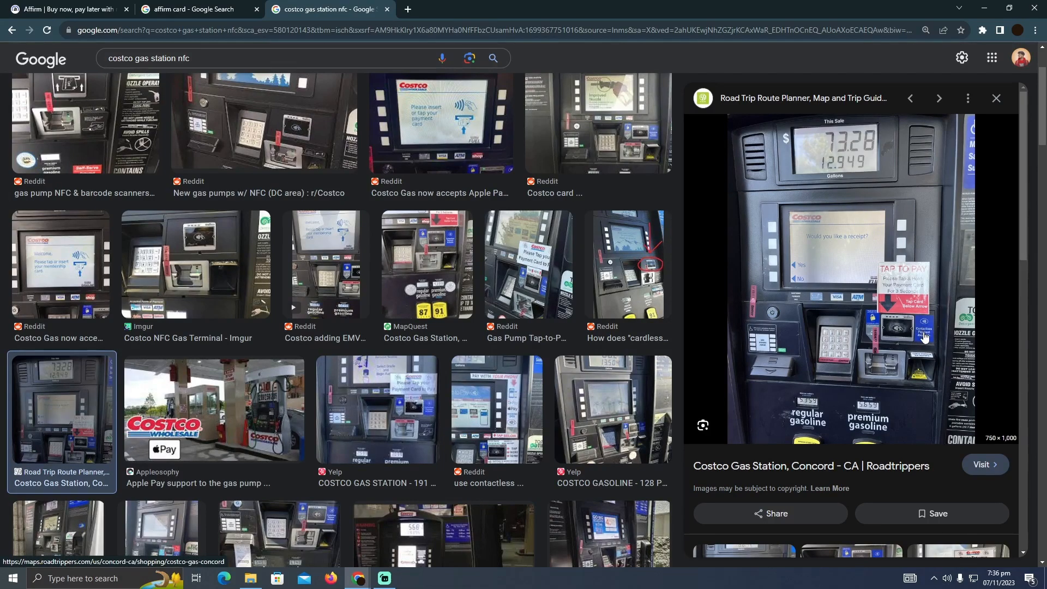